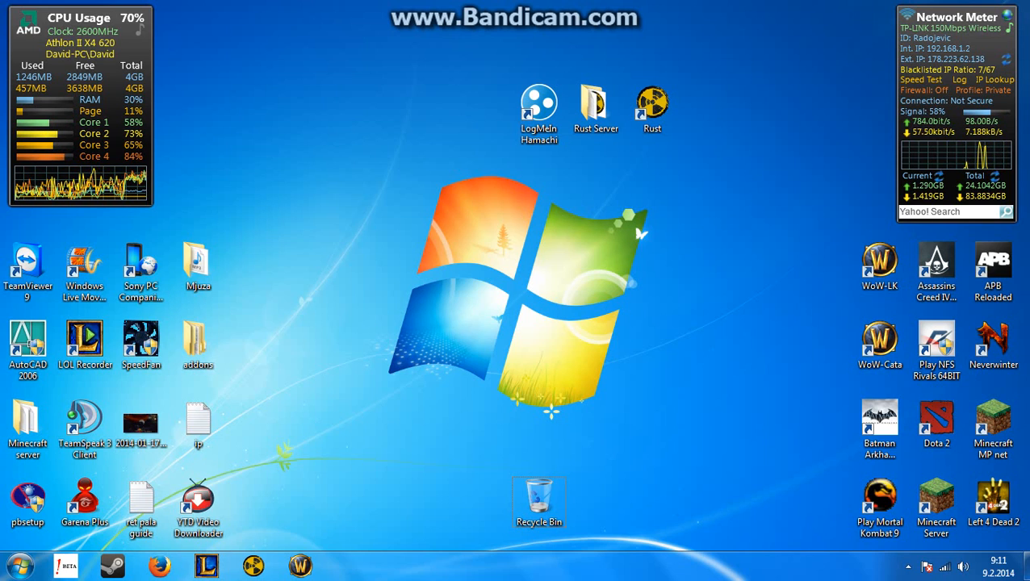
Launch the Firefox web browser from the desktop.
left_click(539, 105)
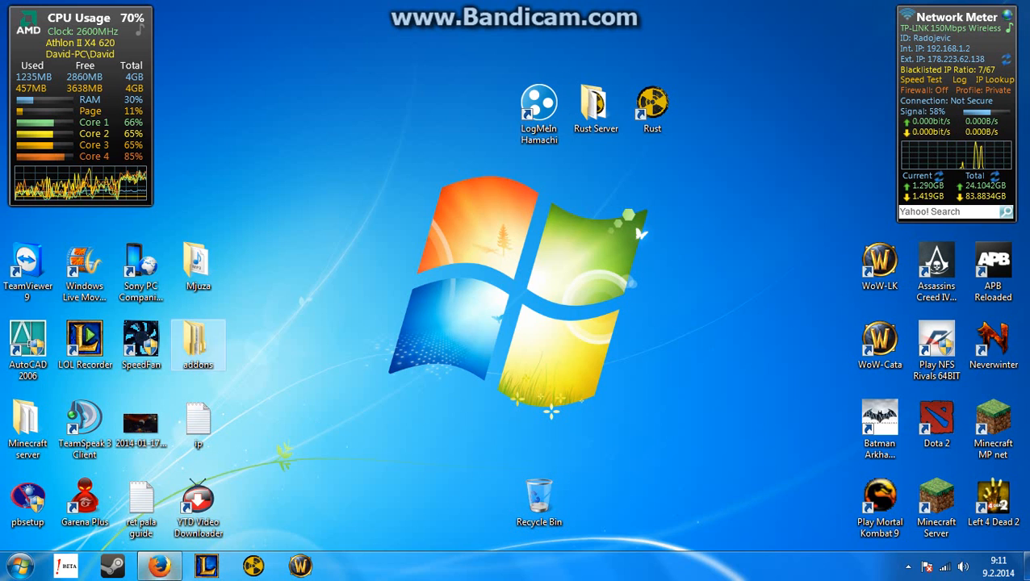
Search Google for 'logmein hamachi' and open the LogMeIn Hamachi download page.
left_click(159, 565)
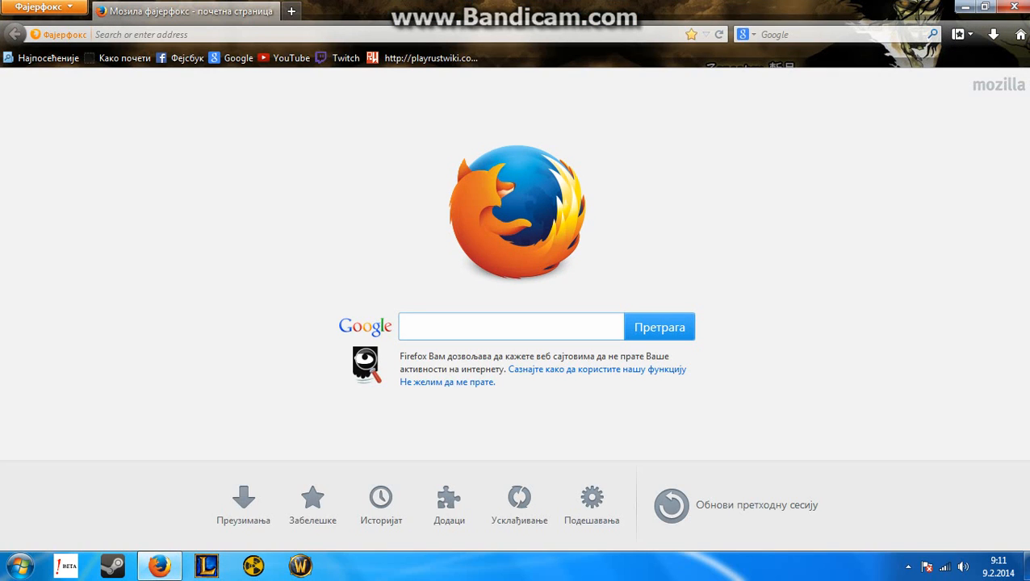
left_click(510, 326)
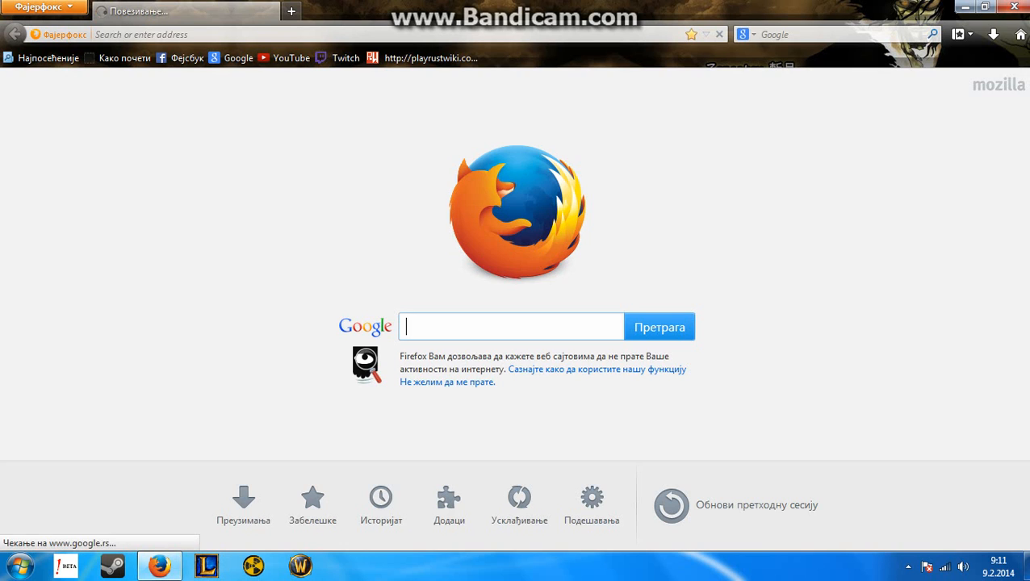
type("lo")
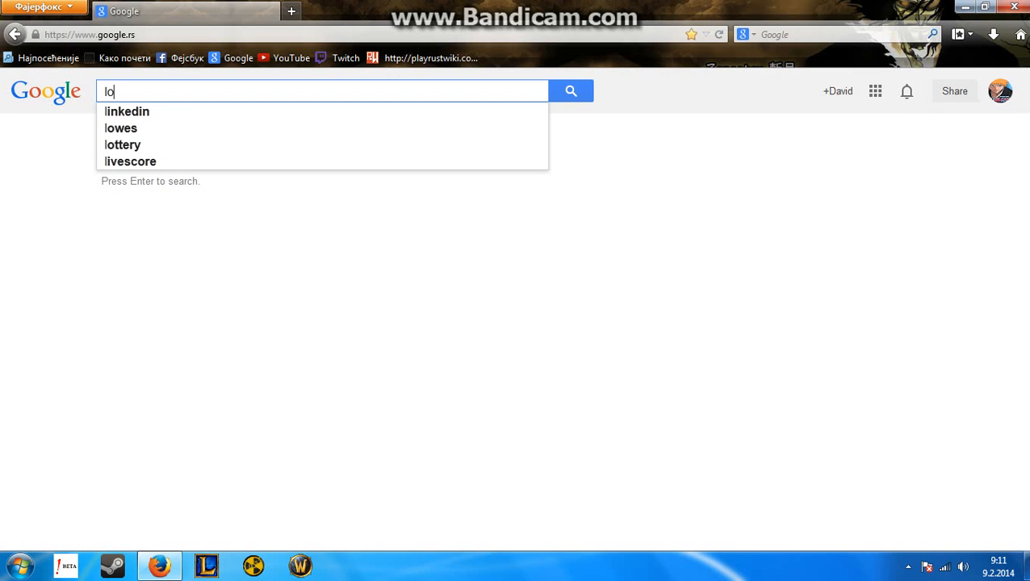
type("logmein hamachi")
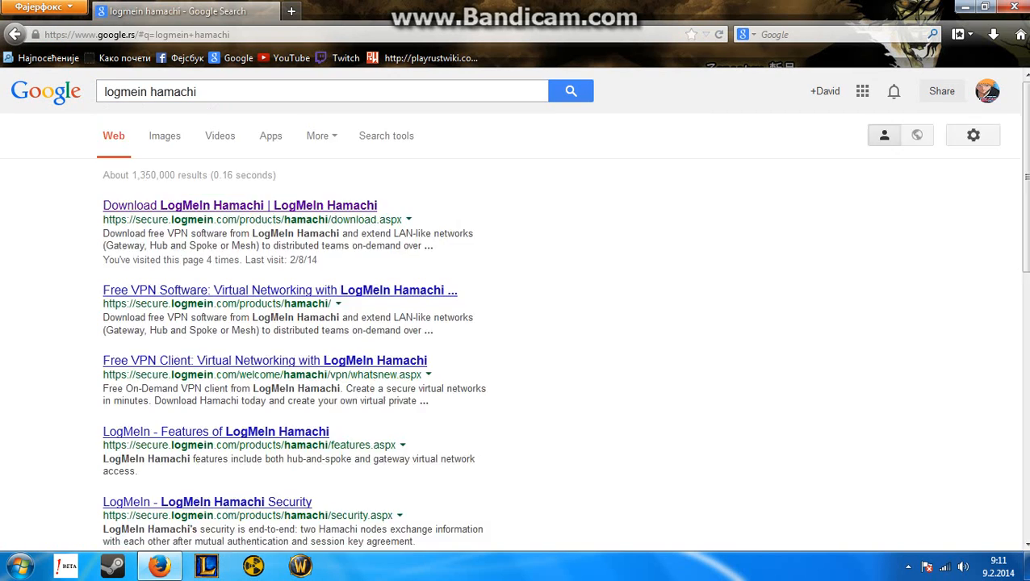
left_click(239, 205)
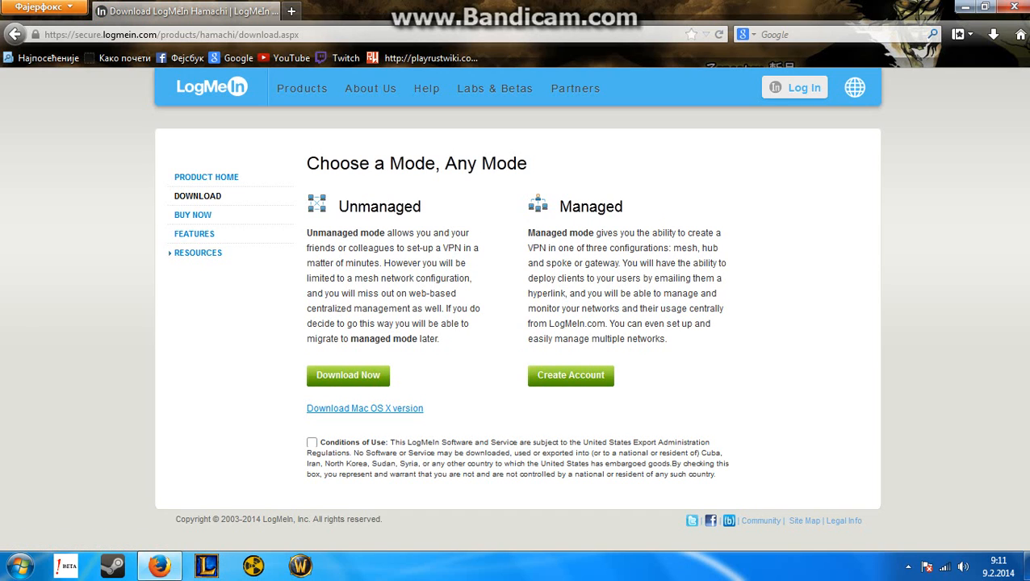
Accept the Conditions of Use and start the Hamachi download.
left_click(311, 443)
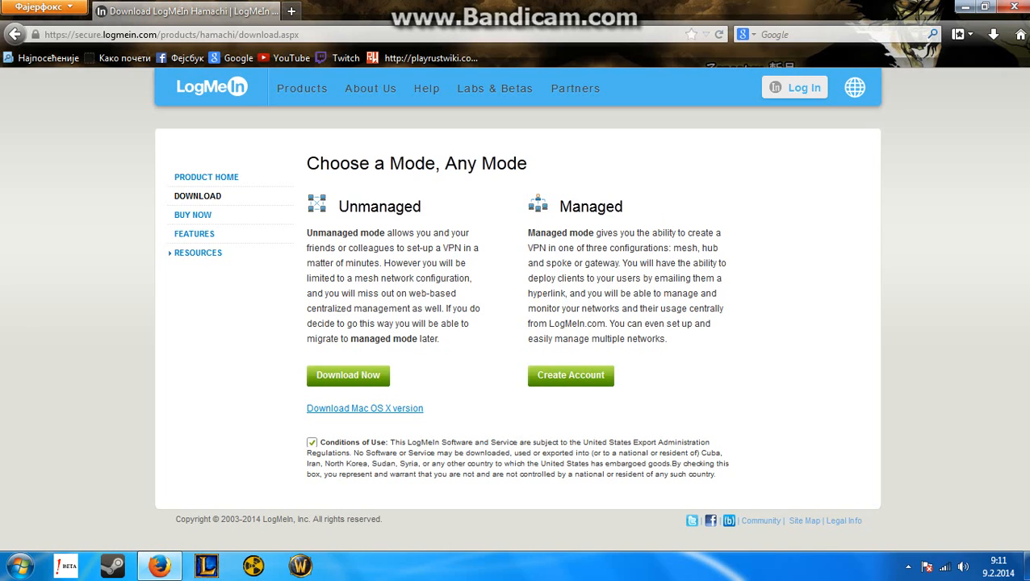
left_click(312, 444)
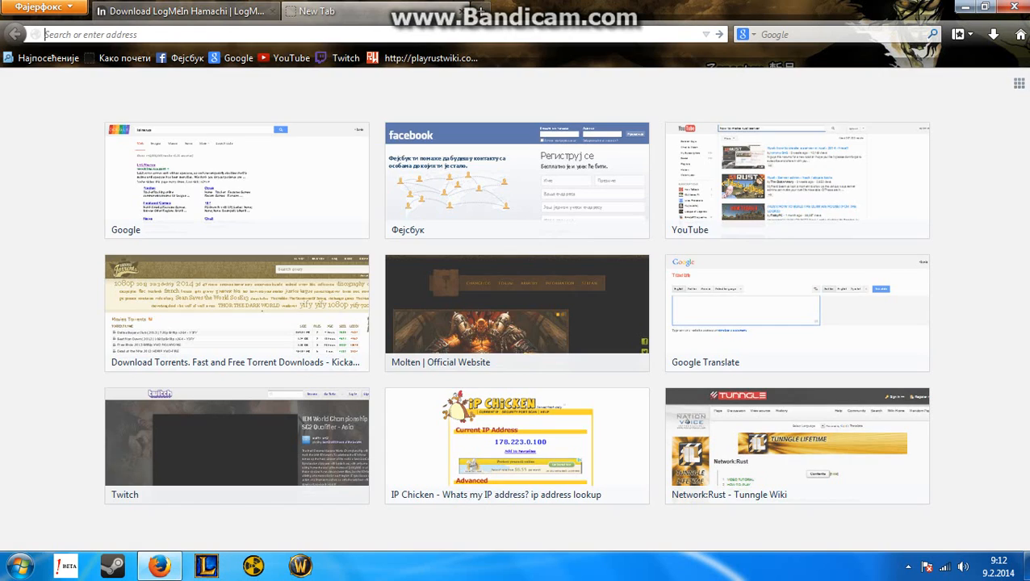
Close the Hamachi page and open the Network:Rust Tunngle wiki, scrolling to the hosting steps.
left_click(265, 10)
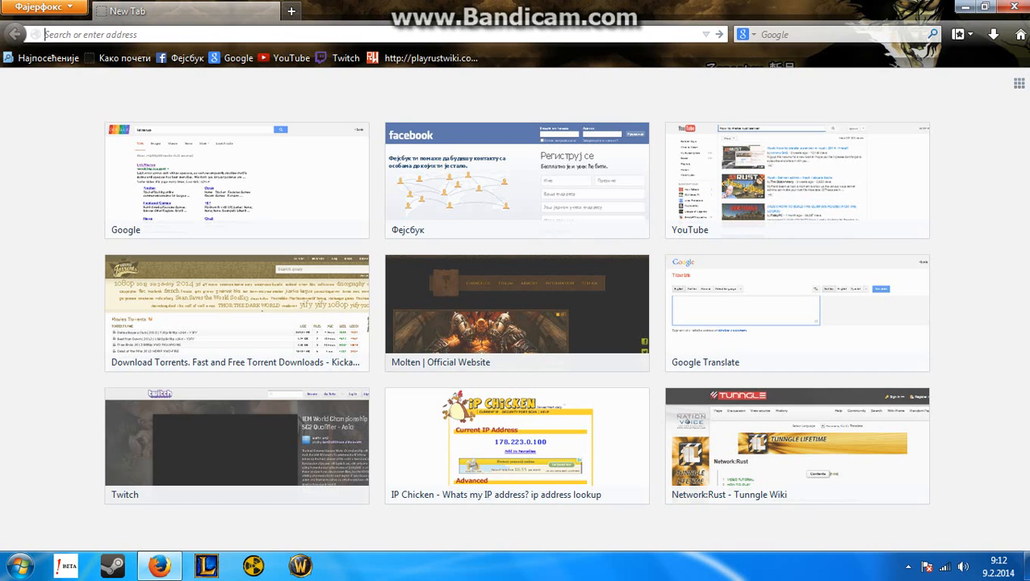
left_click(797, 446)
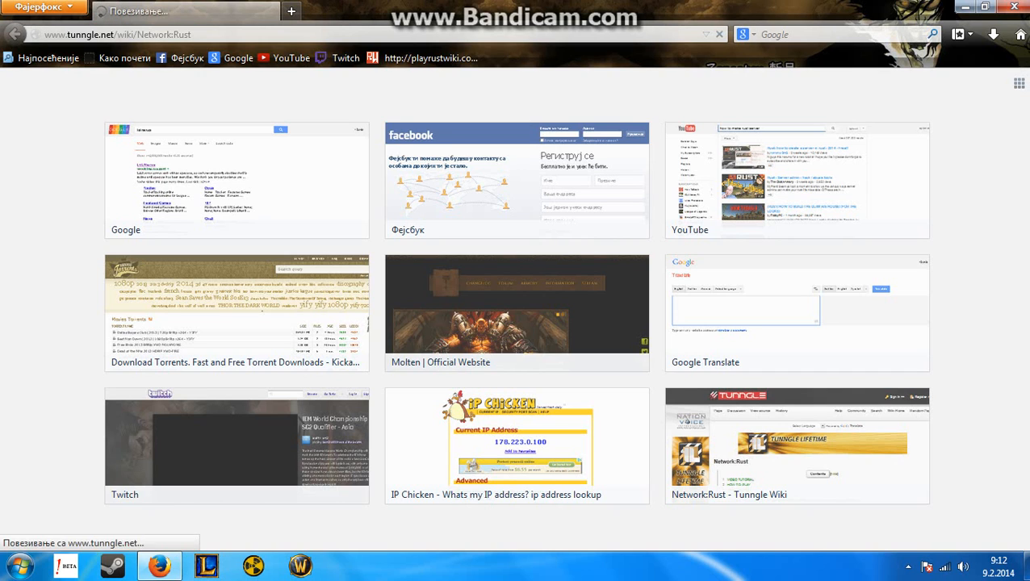
left_click(793, 453)
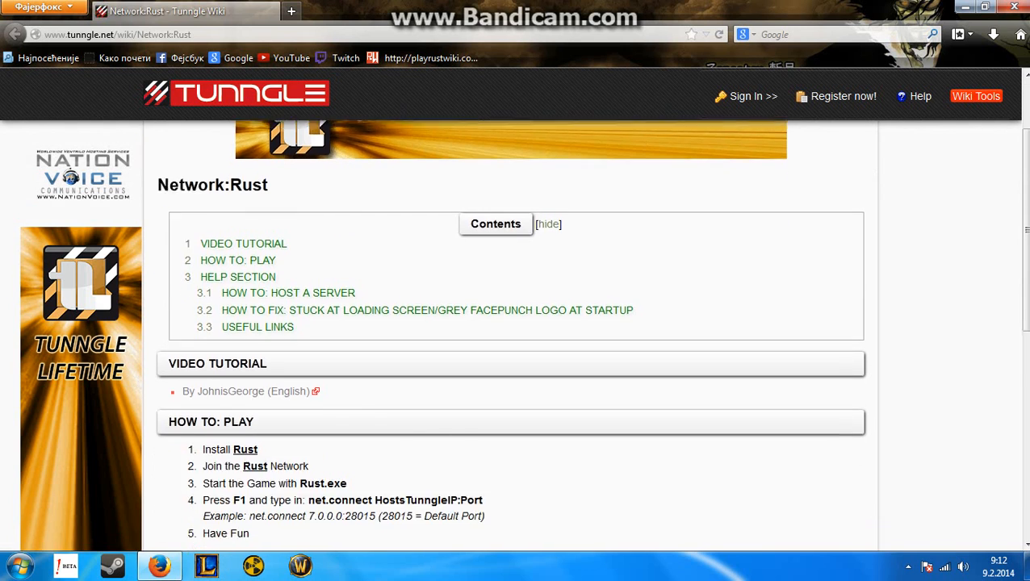
scroll("down", 3)
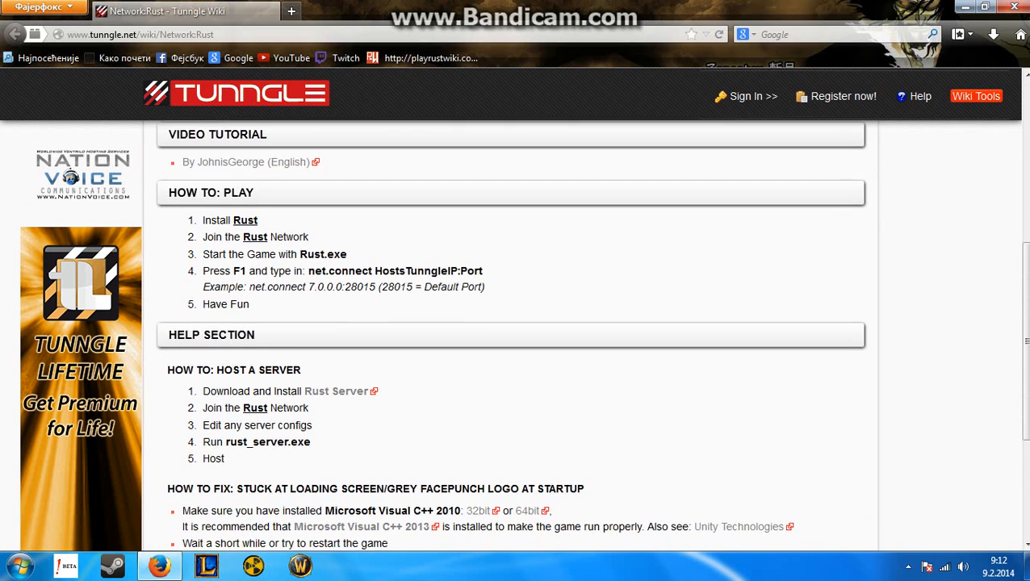
scroll("down", 3)
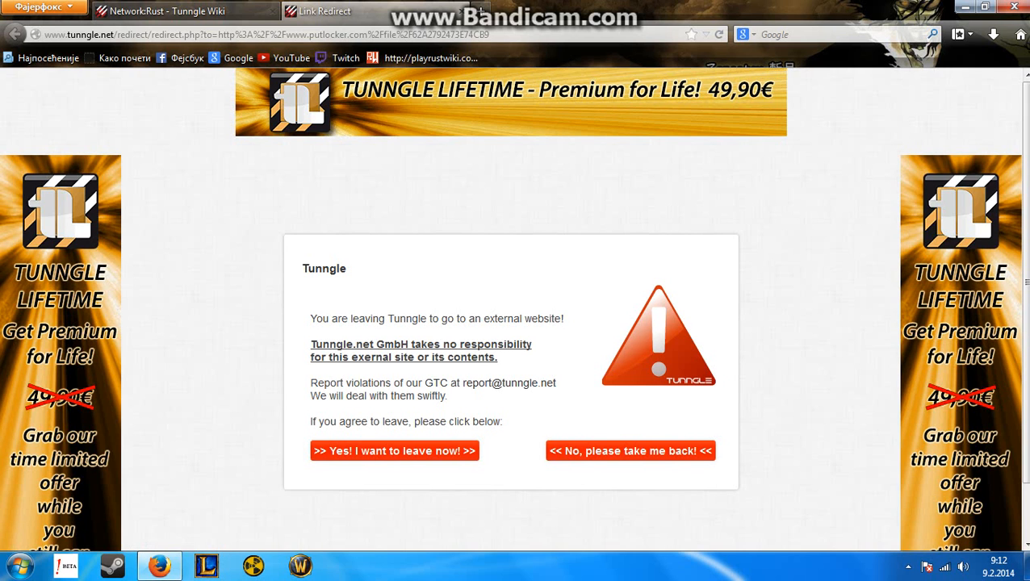
Leave Tunngle for the file host and continue to Rust Server.zip as a free user.
left_click(395, 451)
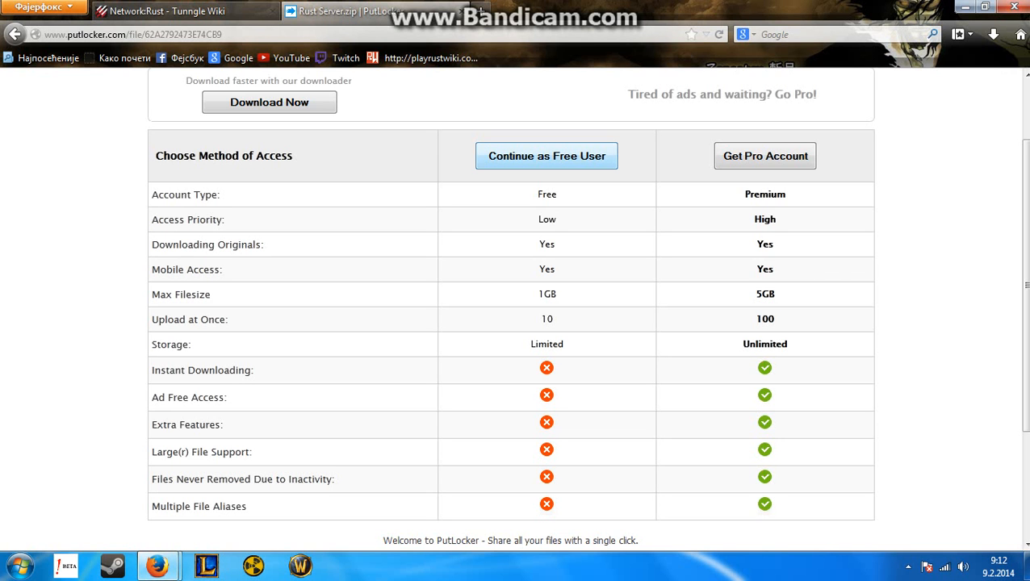
left_click(547, 156)
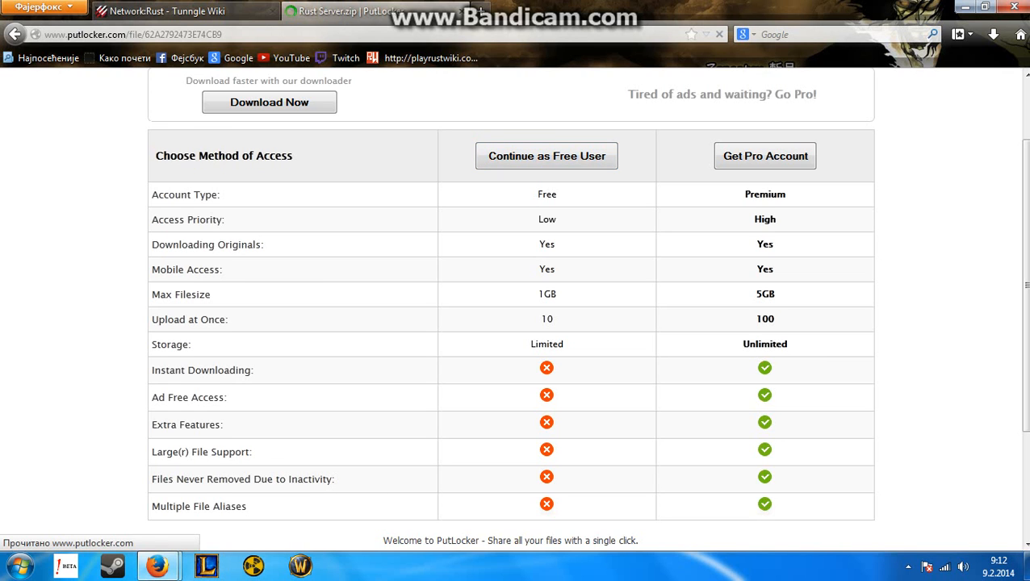
left_click(547, 156)
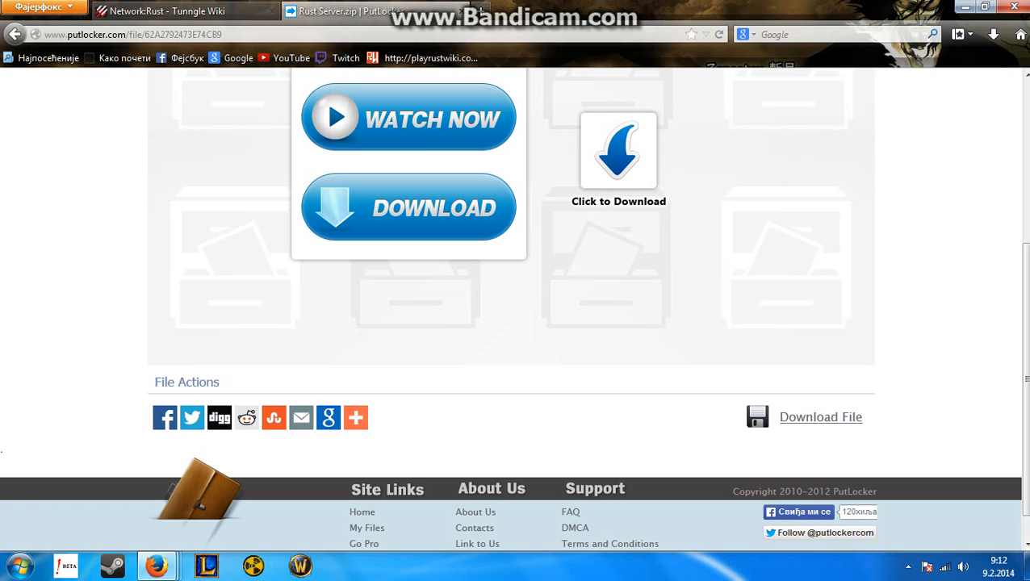
mouse_move(146, 561)
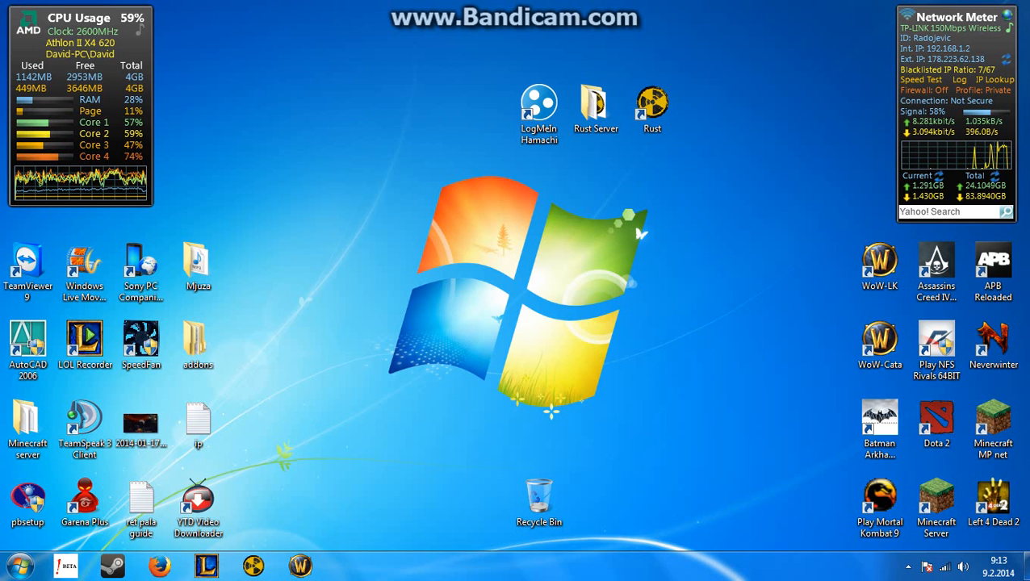
Launch Rust from its desktop shortcut and choose a graphics quality setting.
left_click(652, 105)
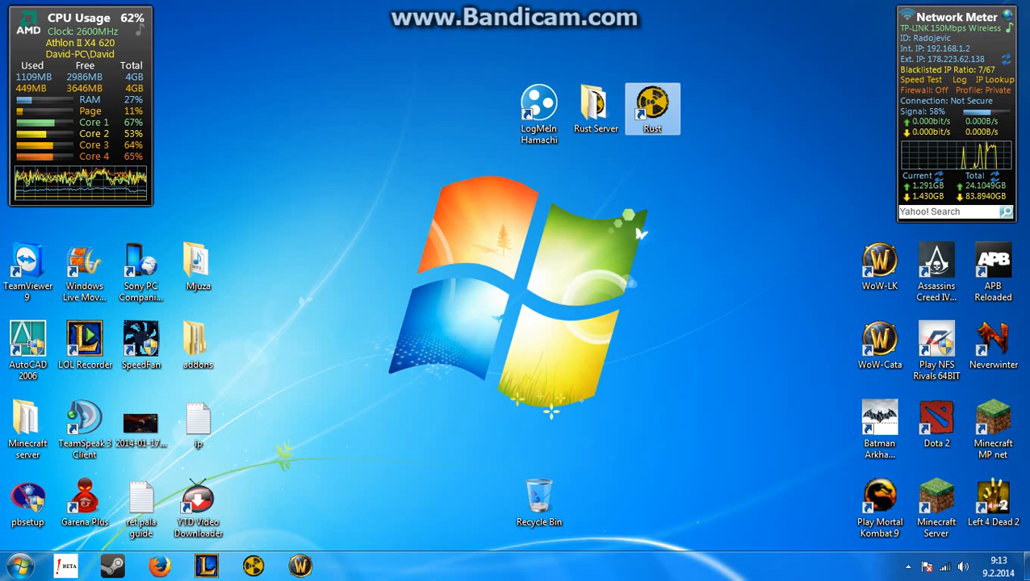
double_click(644, 101)
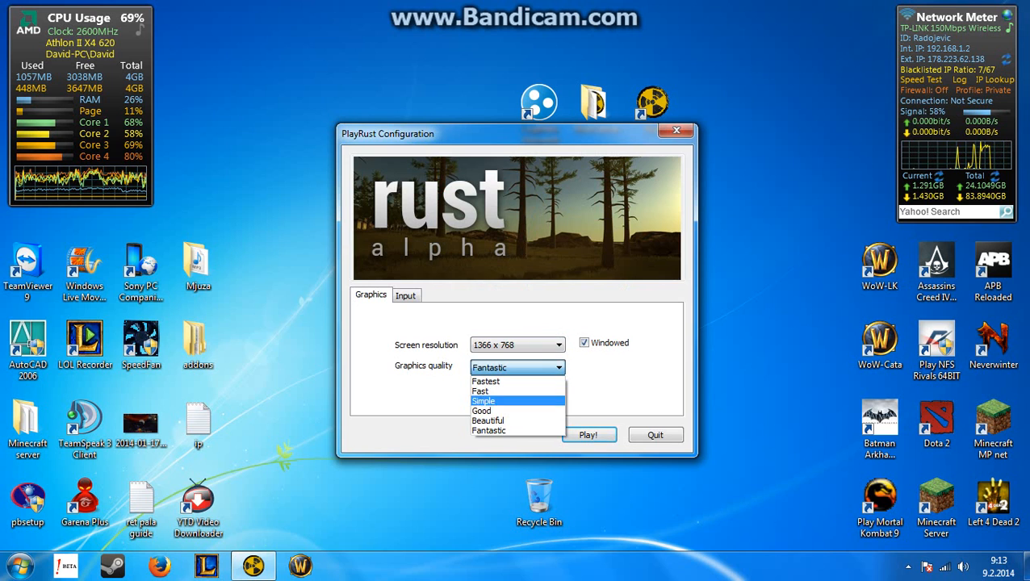
left_click(589, 434)
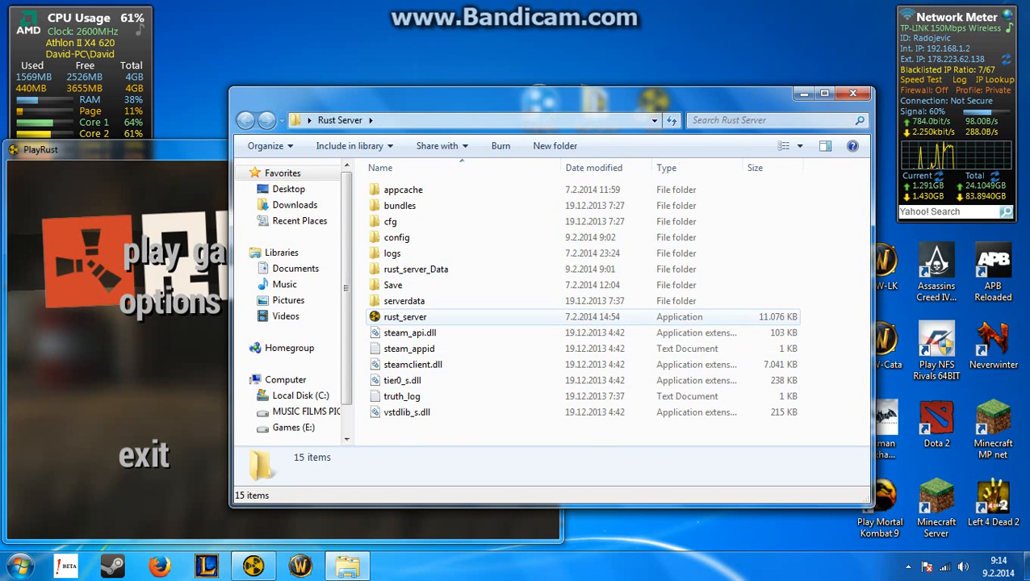
Start rust_server.exe with its configuration settings until the server initializes.
double_click(404, 316)
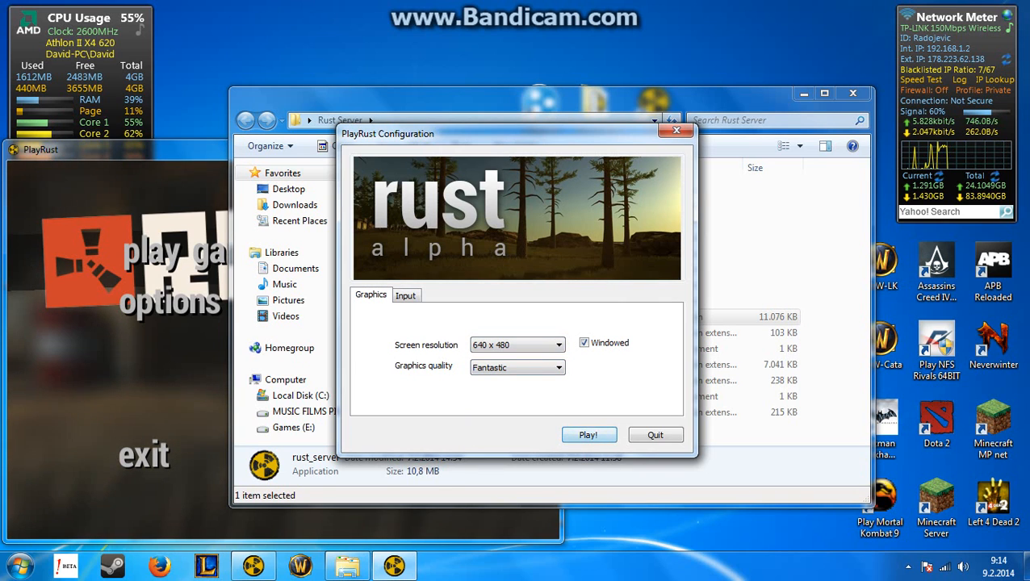
left_click(589, 435)
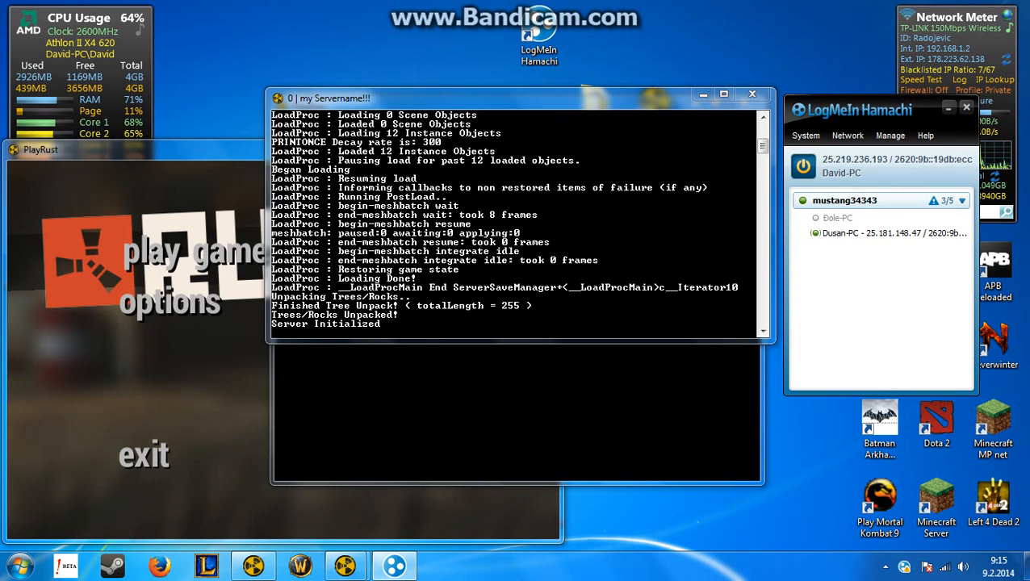
Bring up Hamachi's Network menu and its Create Network dialog.
left_click(848, 136)
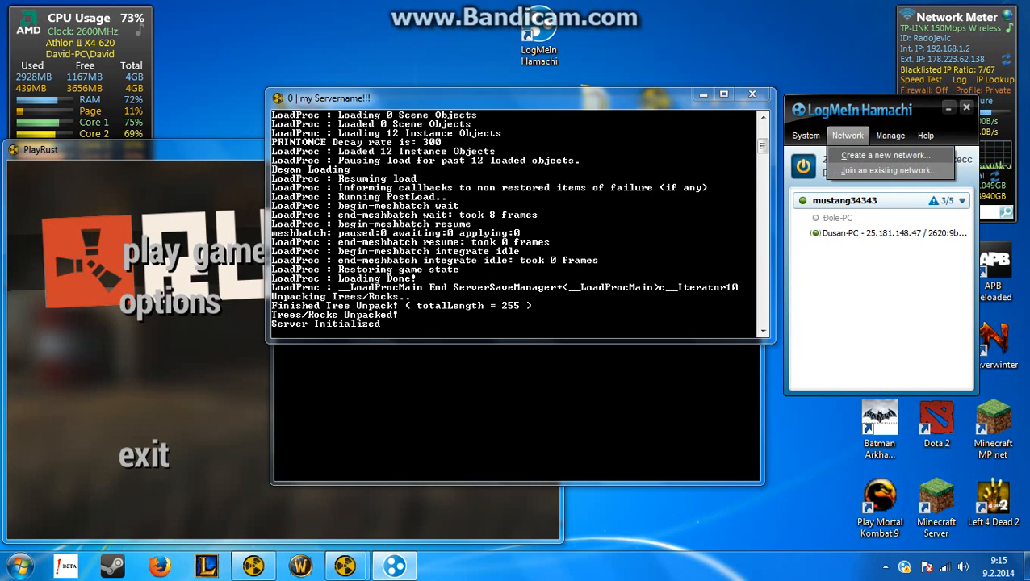
left_click(884, 155)
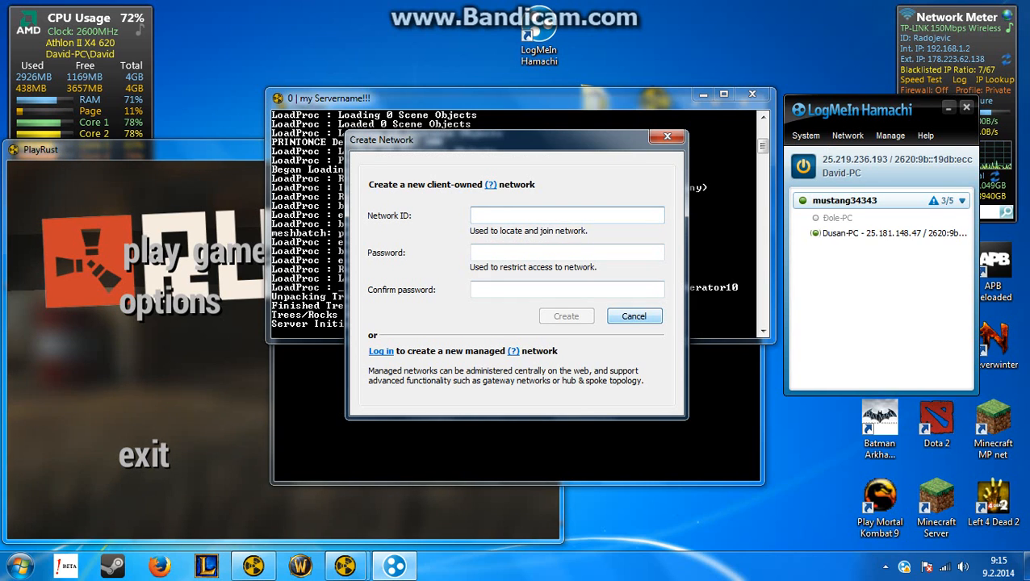
Cancel Hamachi's Create Network dialog without creating a network.
left_click(635, 315)
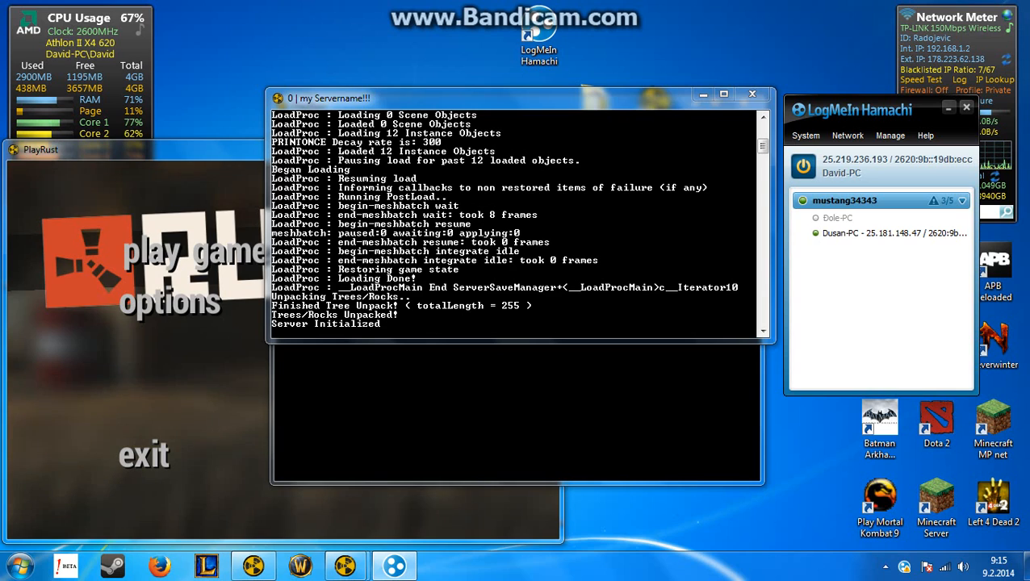
Create a new blank Text Document on the desktop.
right_click(859, 166)
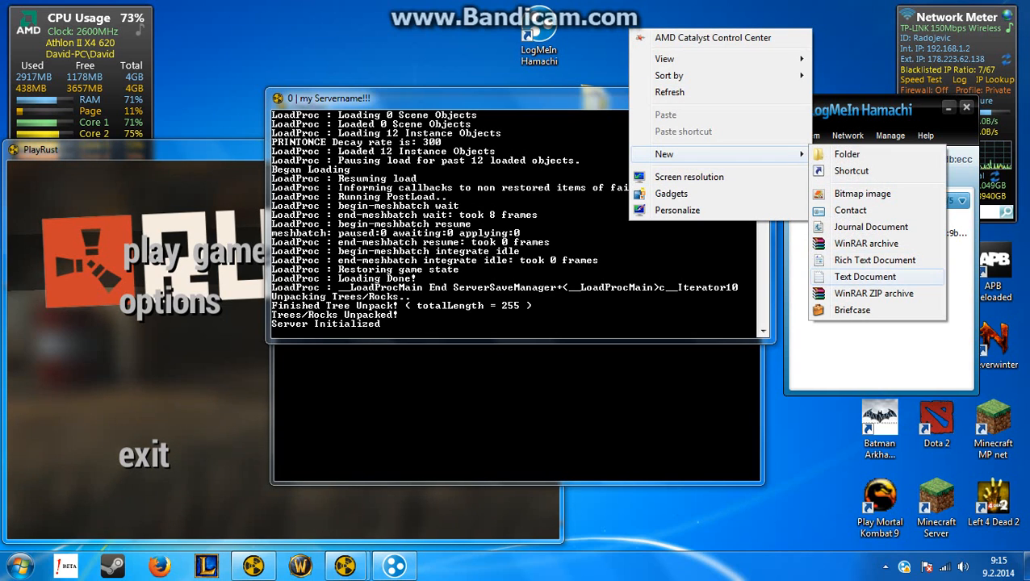
left_click(861, 277)
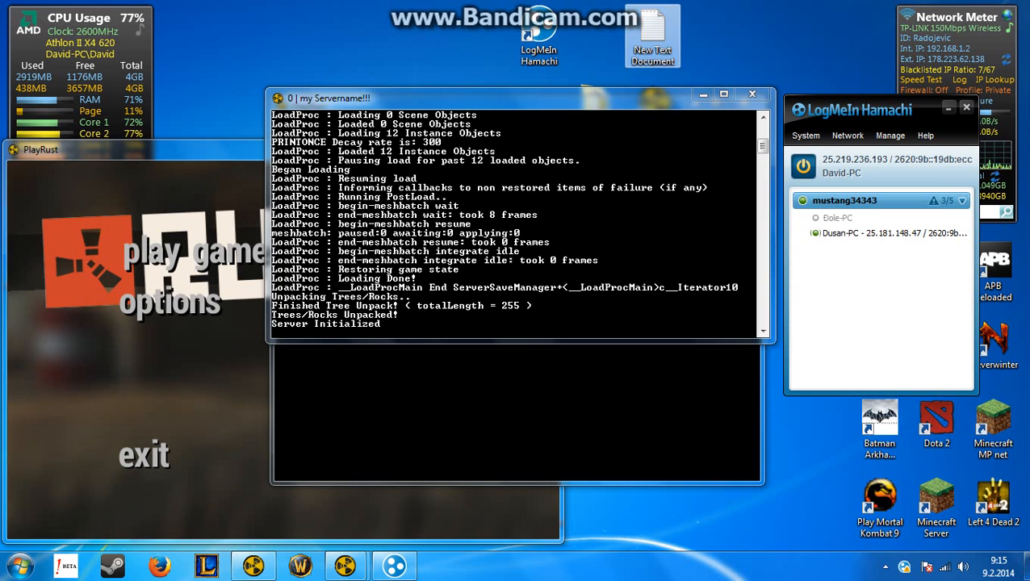
Write 'net.connect 25.219.236.193:28015' into the new text document.
double_click(652, 24)
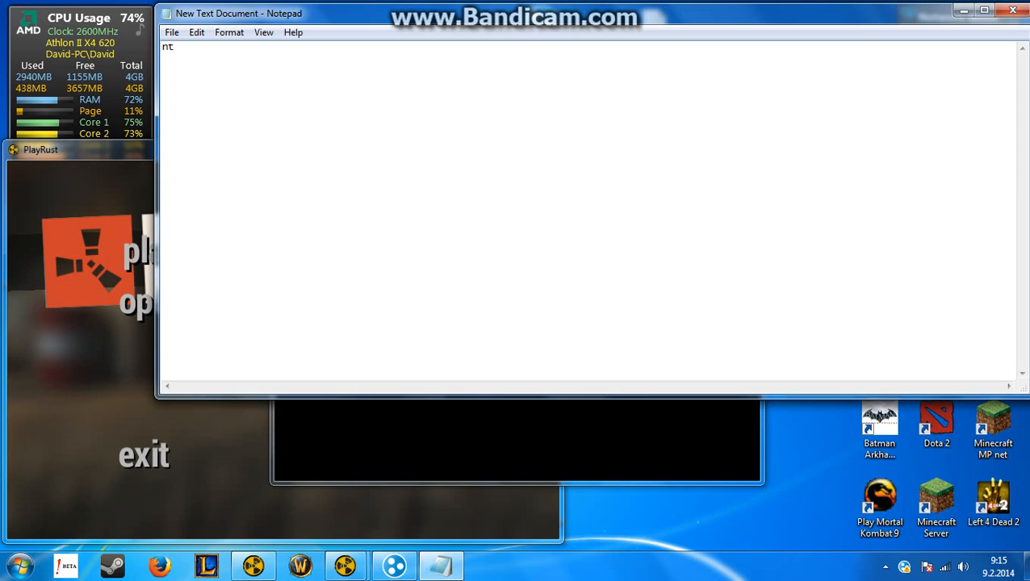
type("et.c")
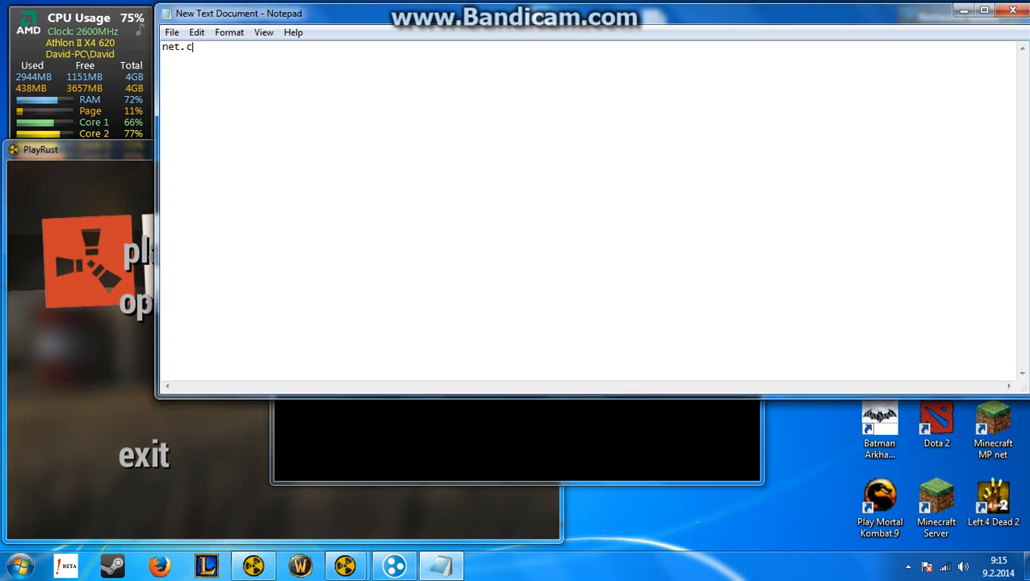
type("o")
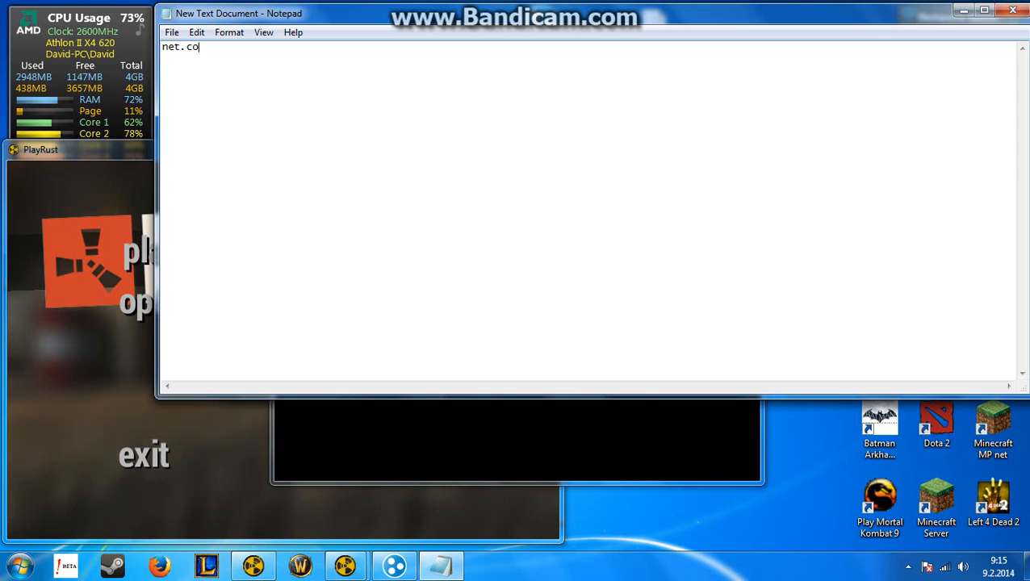
type("nne")
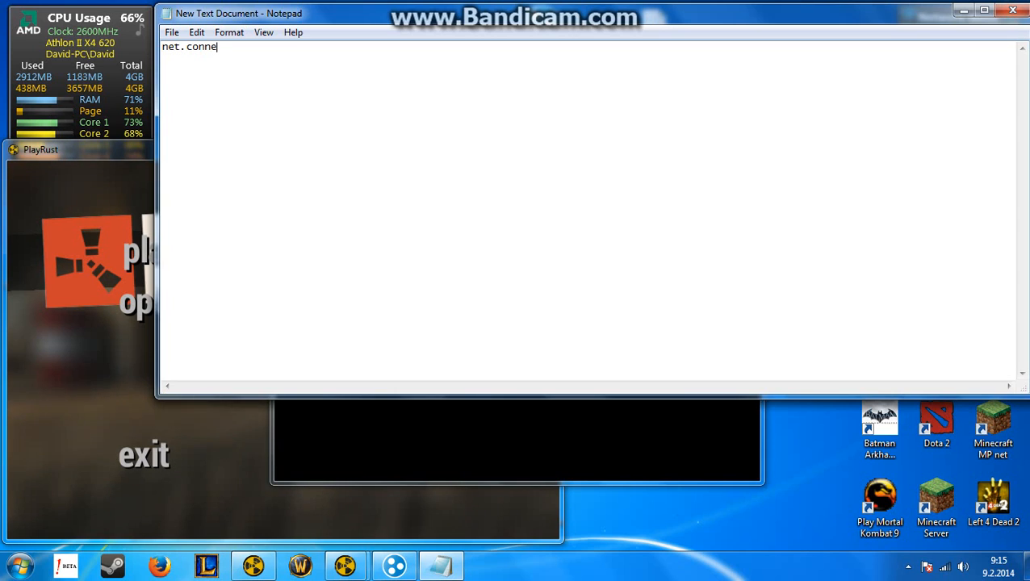
type("ct")
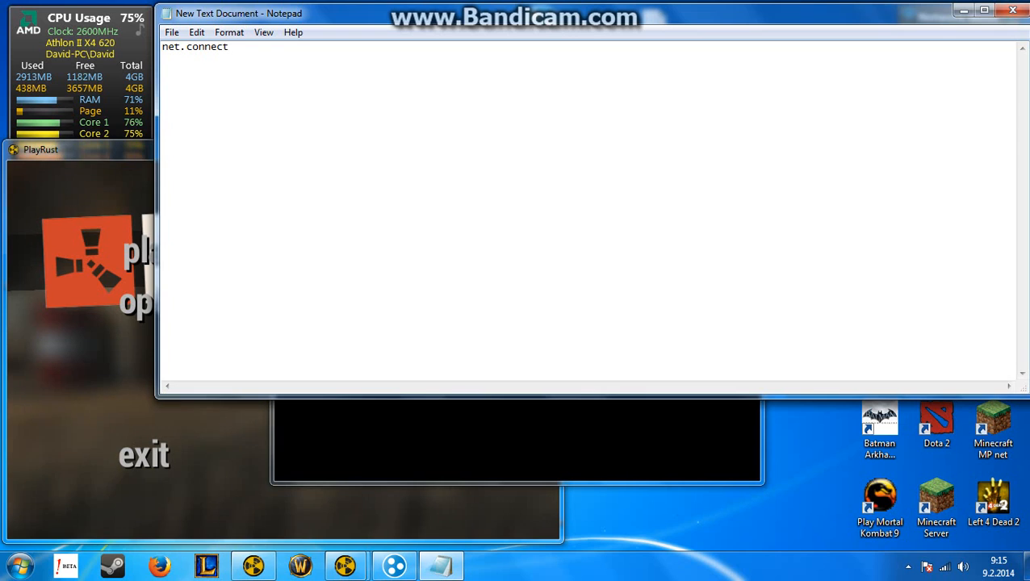
type("25.219.236.193")
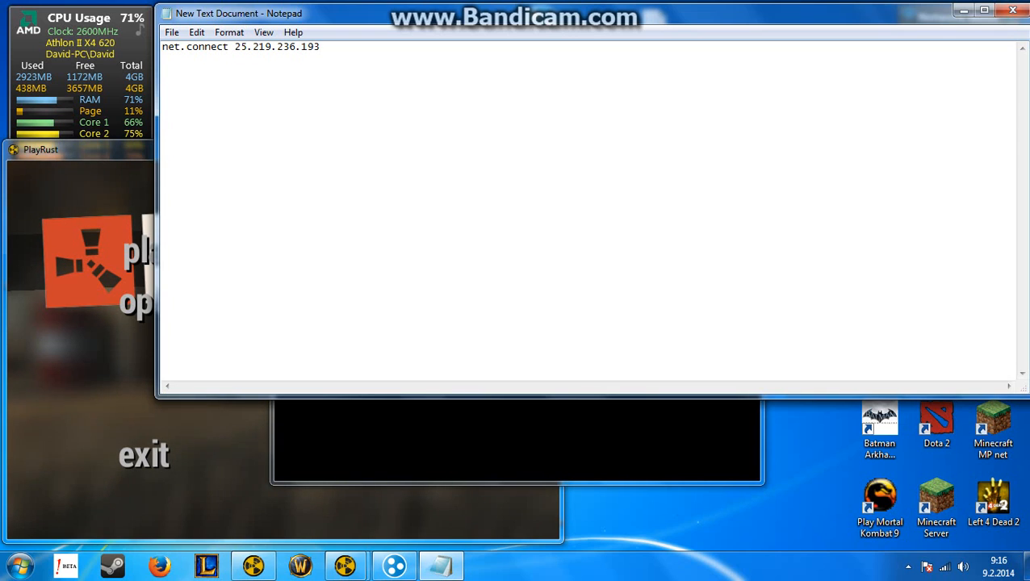
type(":")
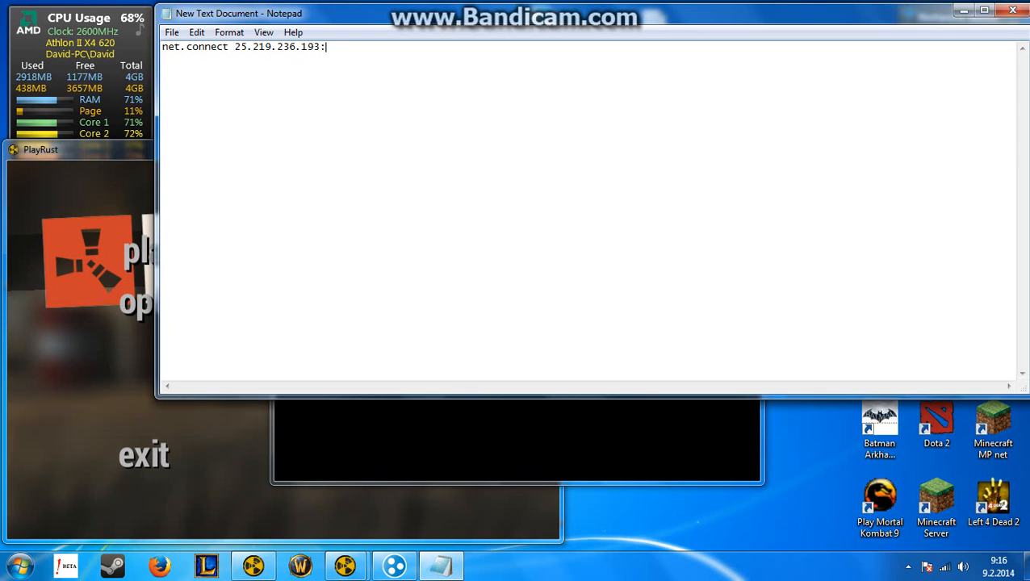
type("2")
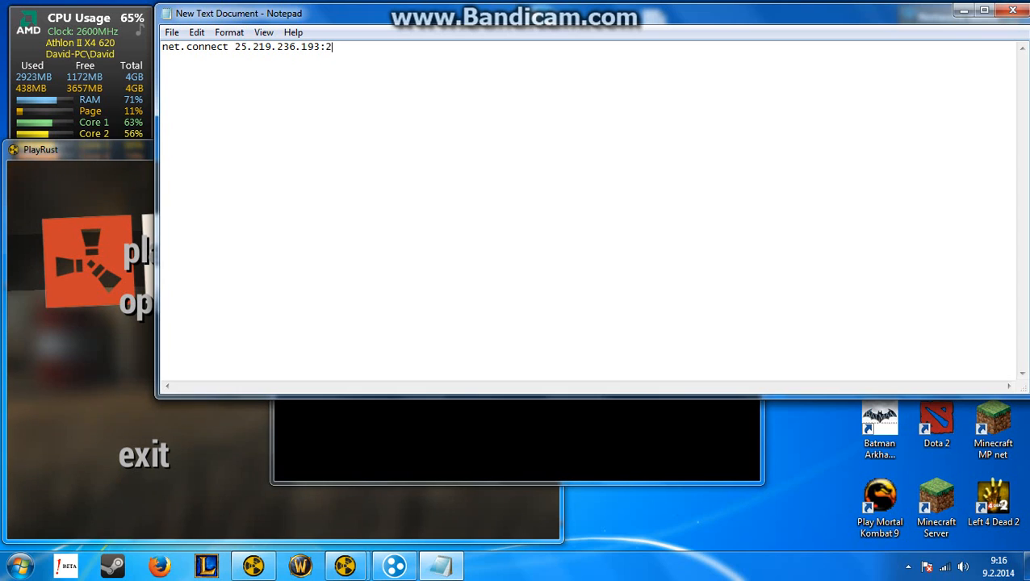
type("8")
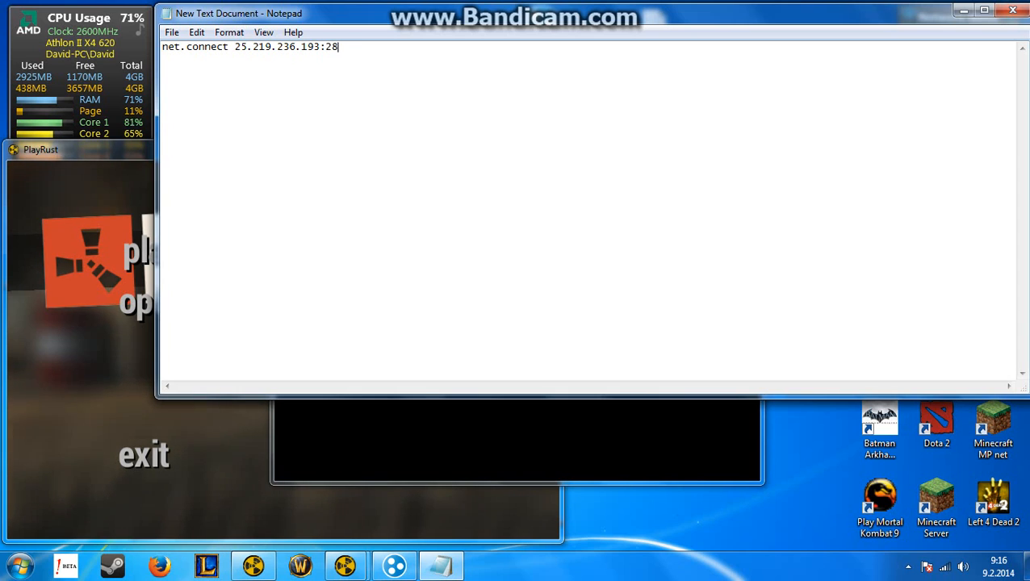
type("15")
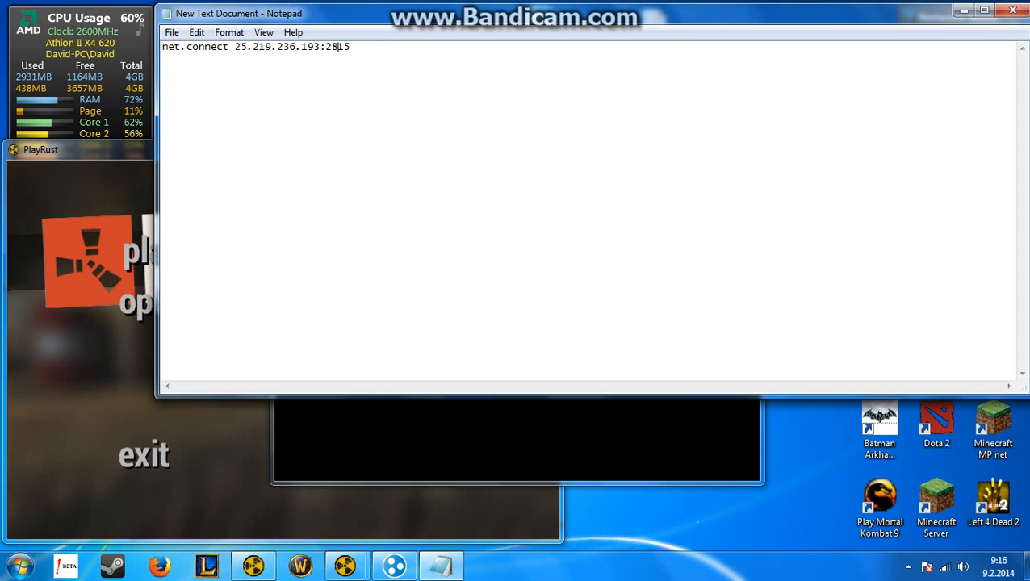
type("0")
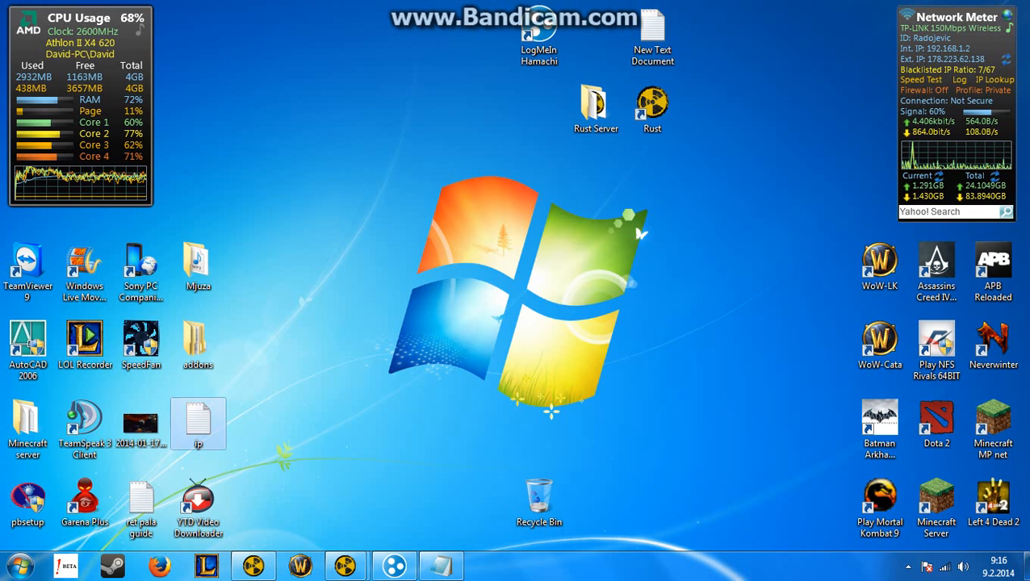
Select the whole connect command line in Notepad.
double_click(198, 420)
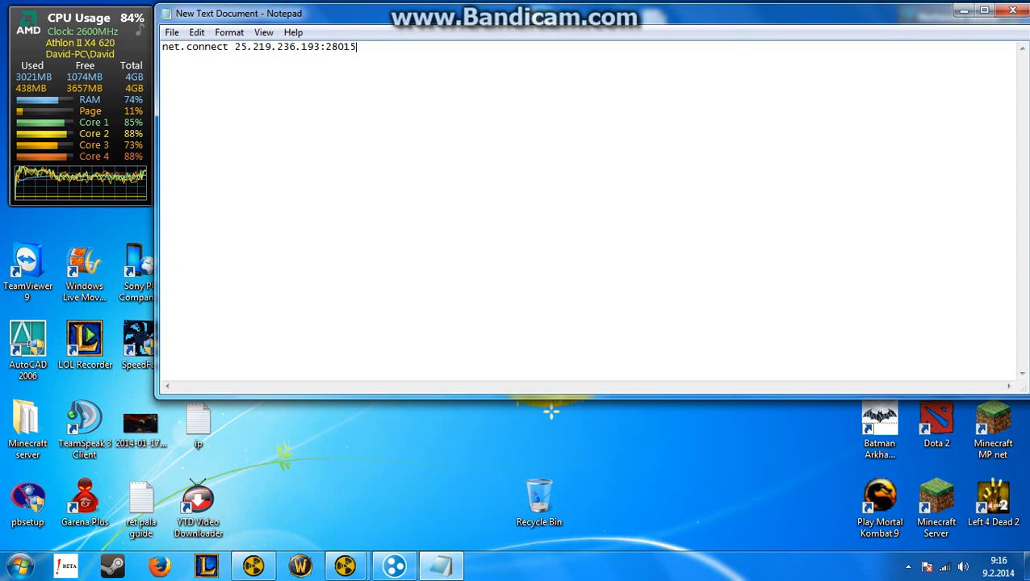
double_click(347, 47)
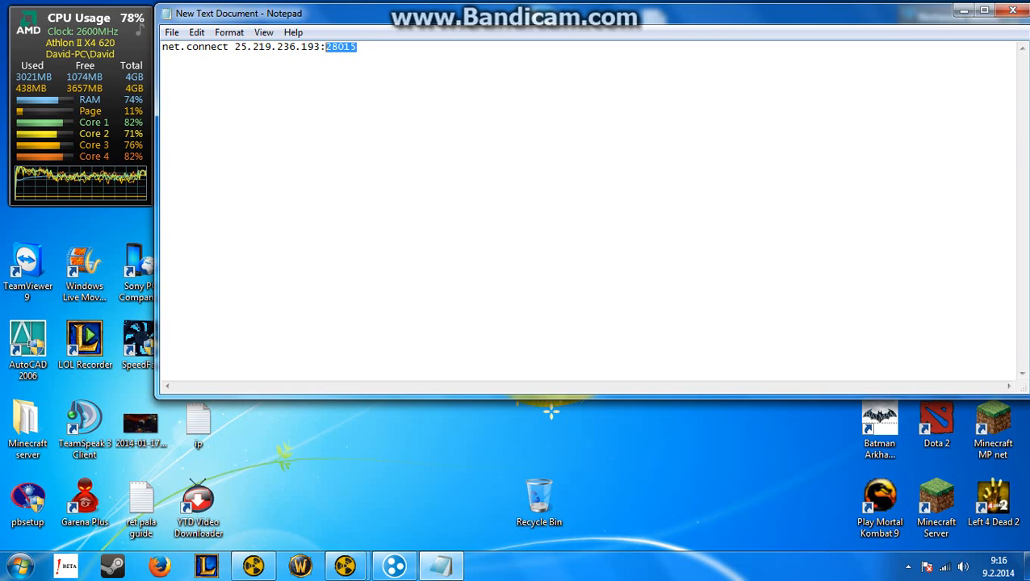
key("ctrl+a")
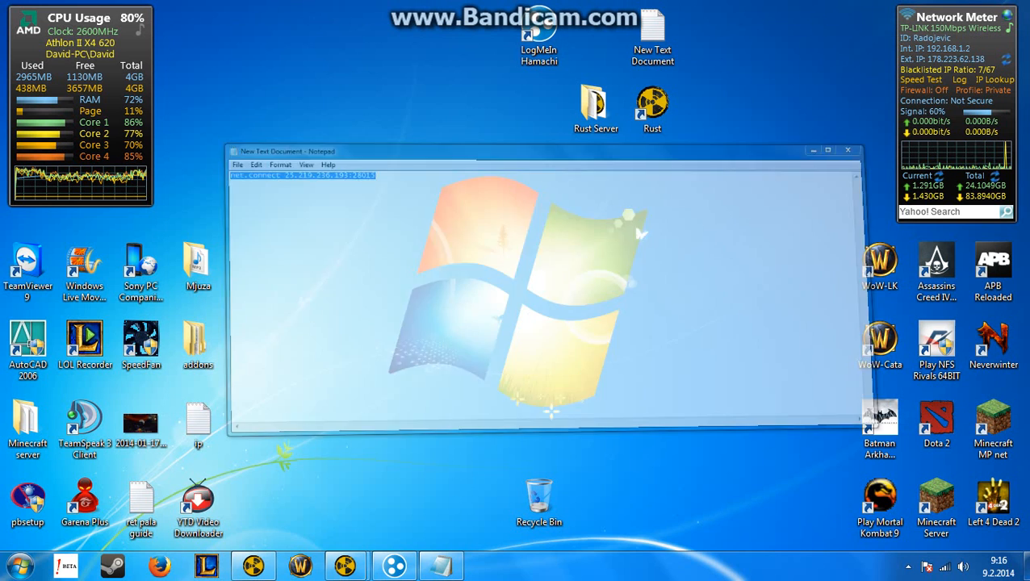
Minimize Notepad to reveal the desktop with the Rust shortcuts.
left_click(848, 150)
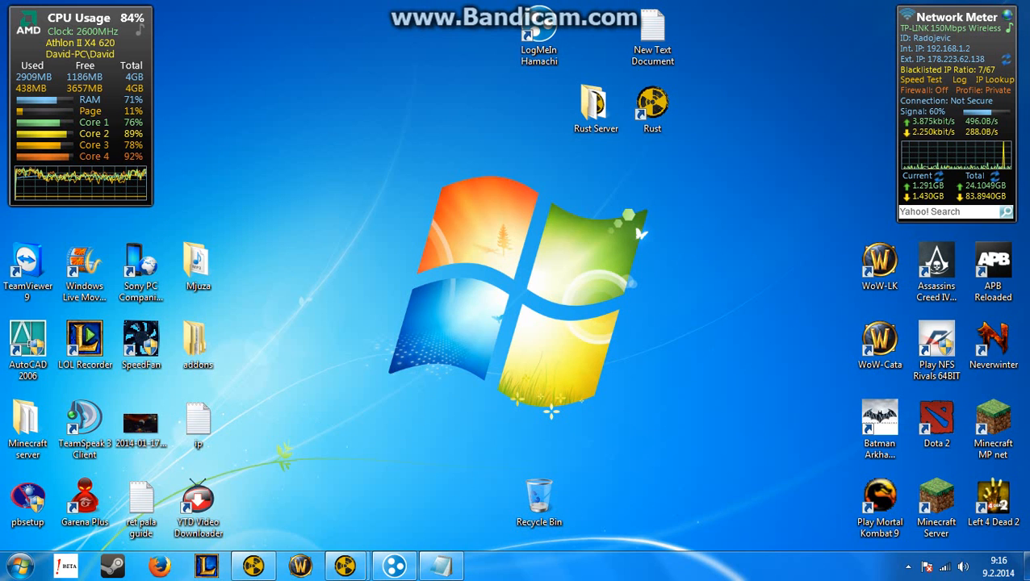
right_click(431, 564)
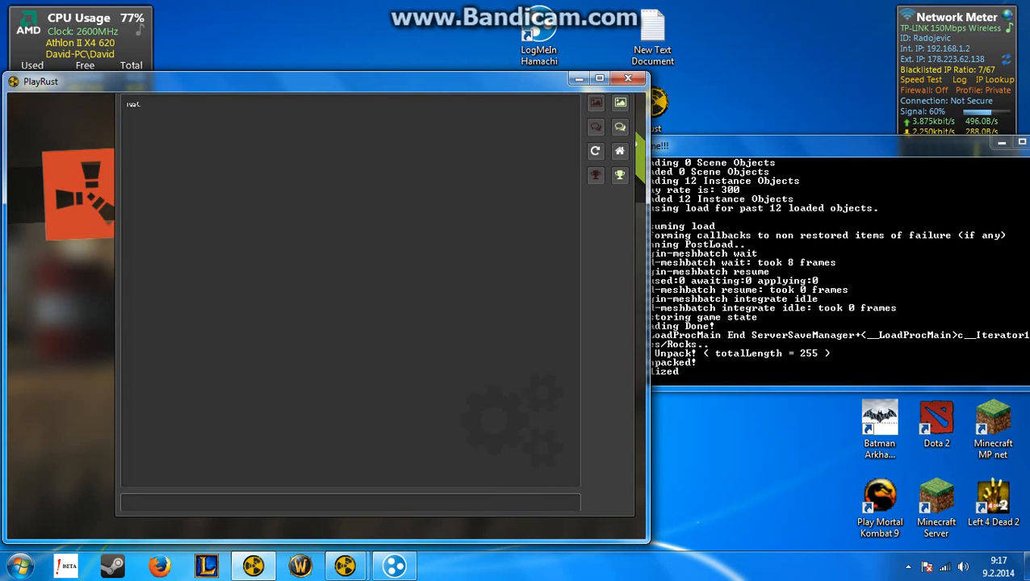
Connect to the self-hosted server with net.connect 25.219.236.193:28015 in the Rust console.
type("net connect 25.219.236.193:28015")
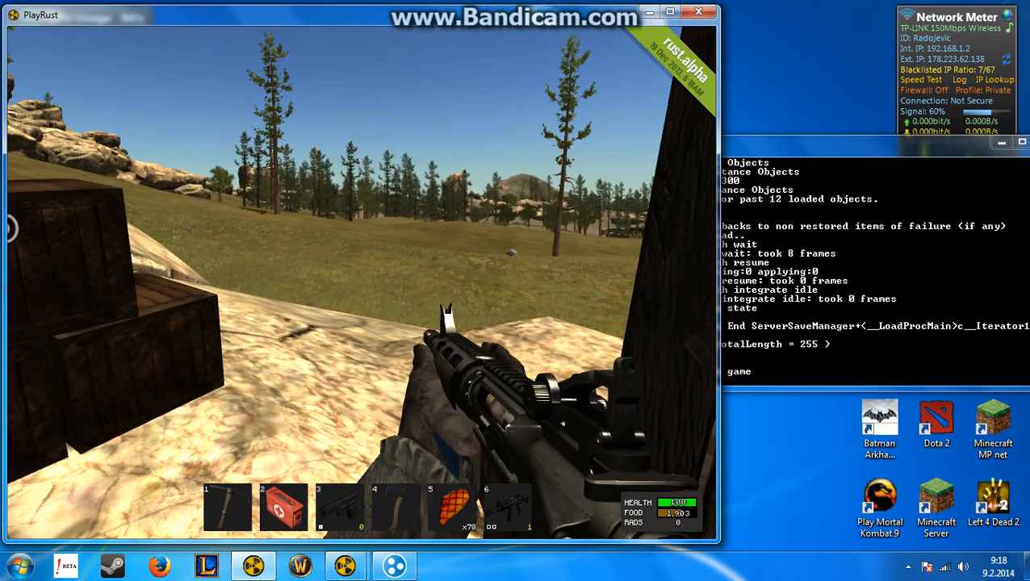
Walk the character into the wooden shelter toward the campfire.
key("tab")
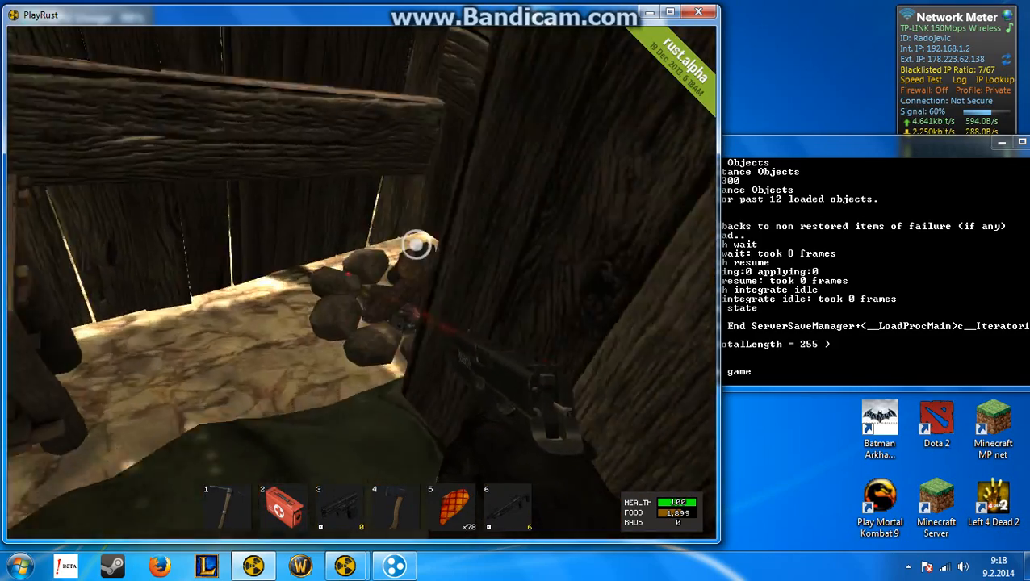
mouse_move(347, 305)
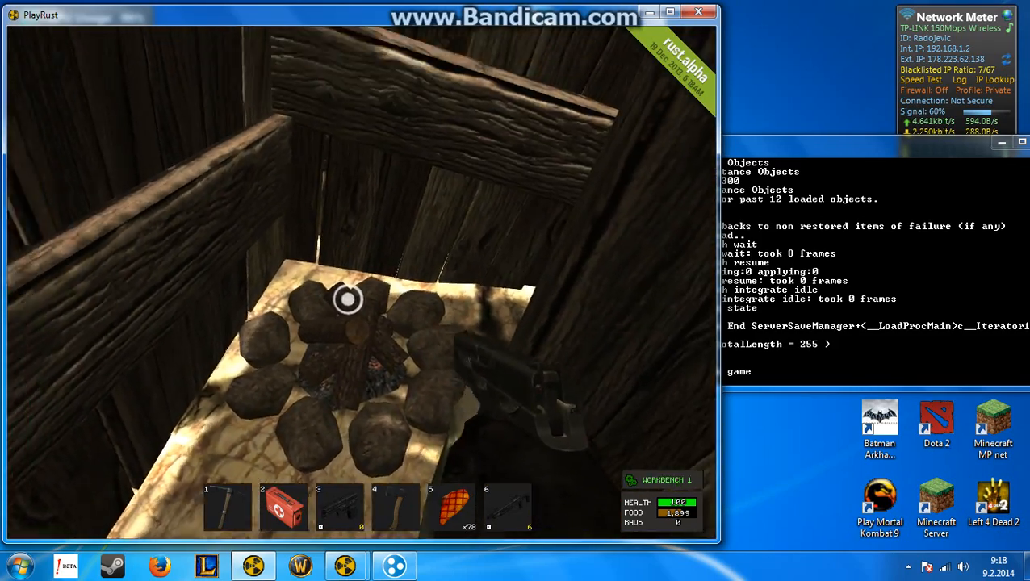